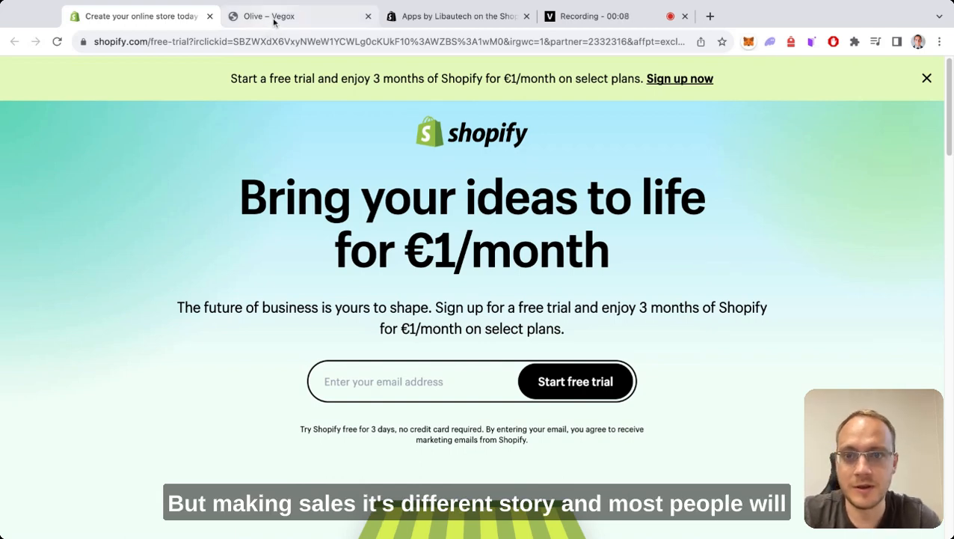
Switch to the Olive watch page and browse its extra photos and specifications.
click(269, 16)
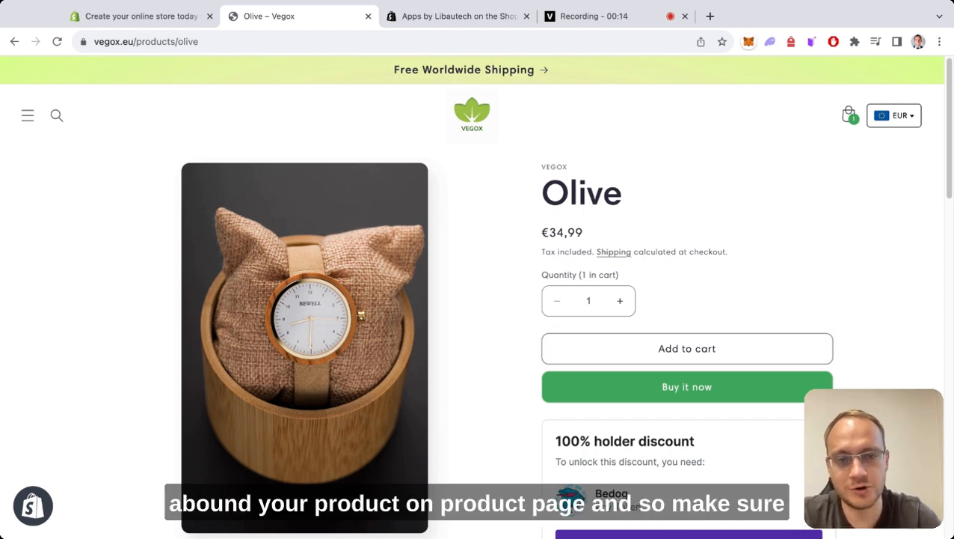
scroll(down, 3)
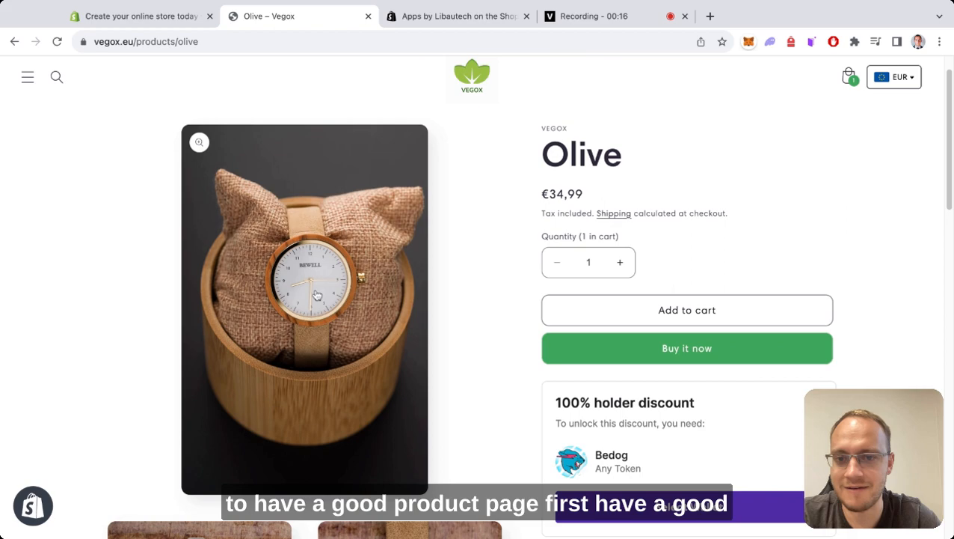
scroll(down, 3)
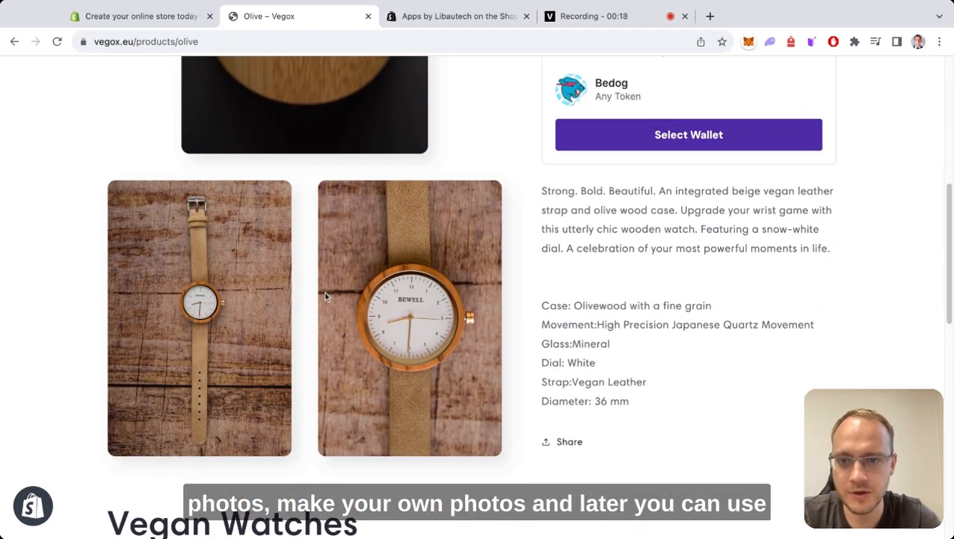
scroll(up, 3)
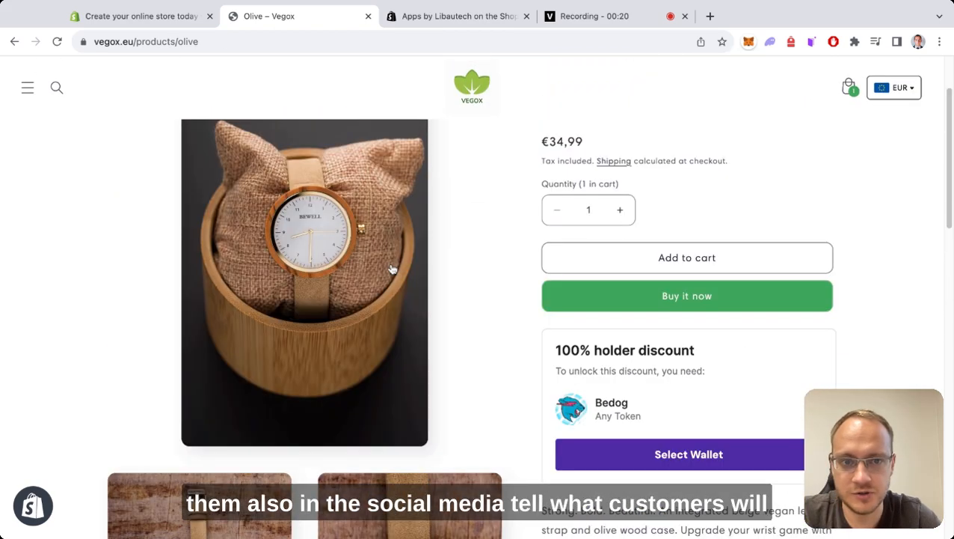
scroll(up, 3)
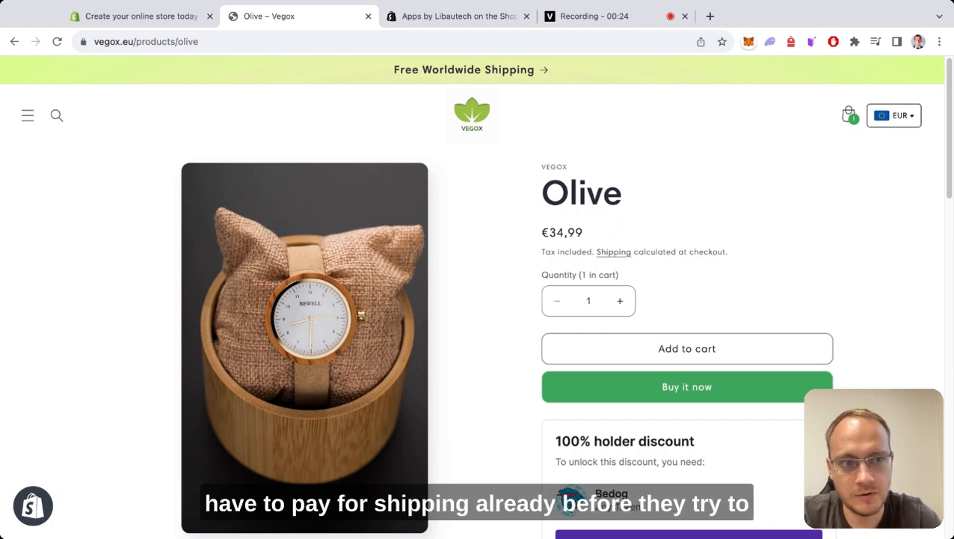
mouse_move(724, 108)
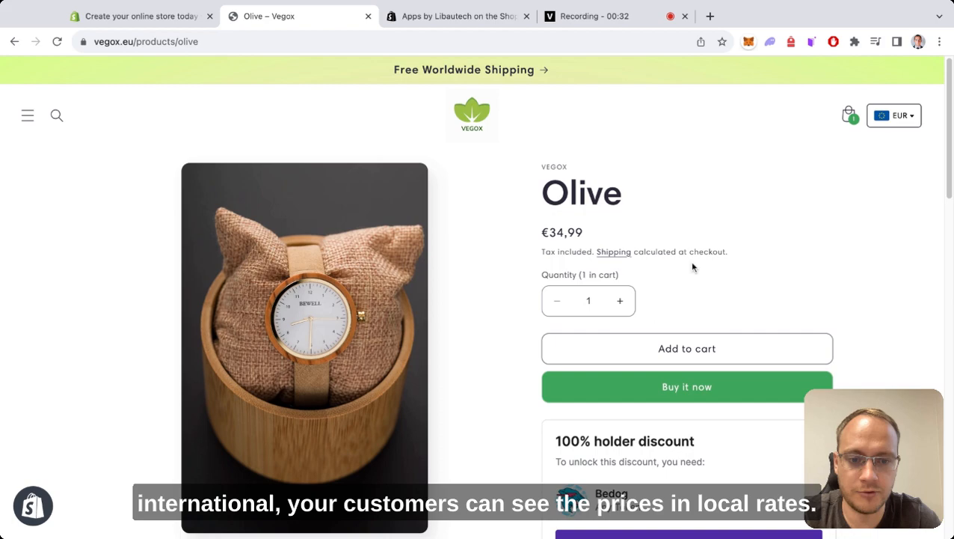
Review the Olive product video and footer, then switch to the Apps by Libautech page.
scroll(down, 3)
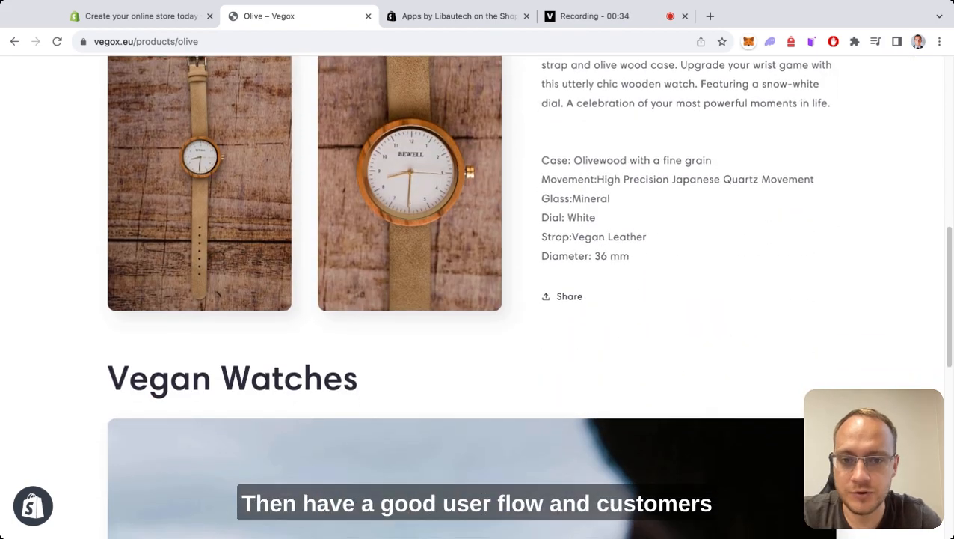
scroll(up, 3)
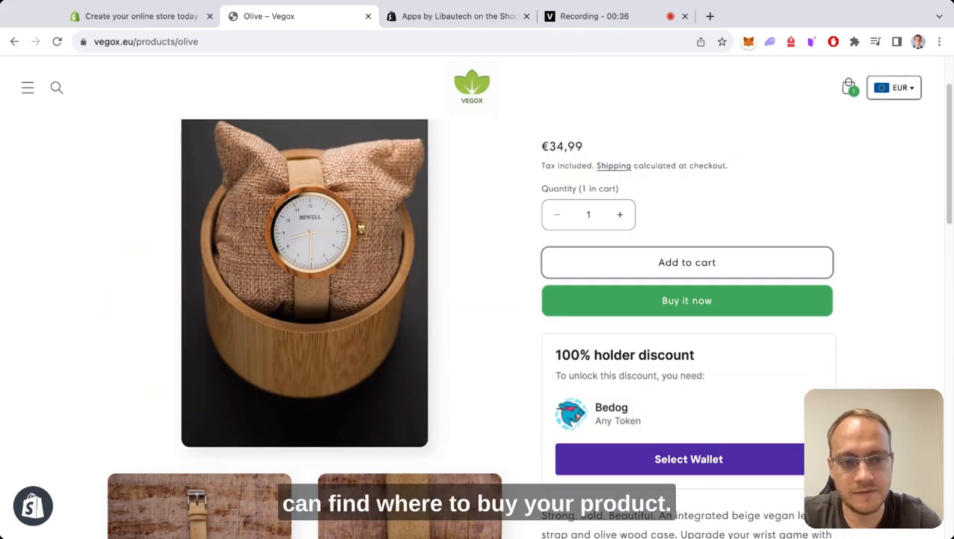
scroll(down, 3)
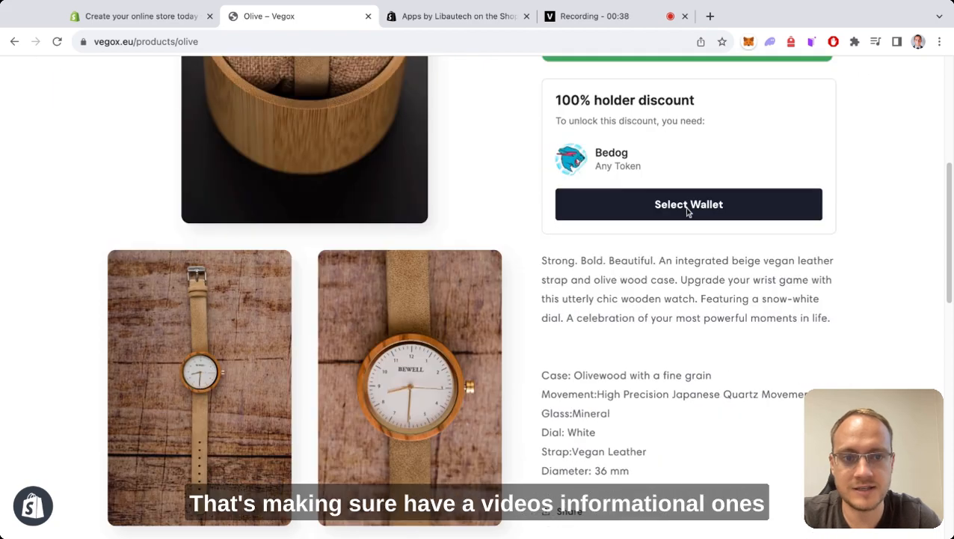
scroll(down, 3)
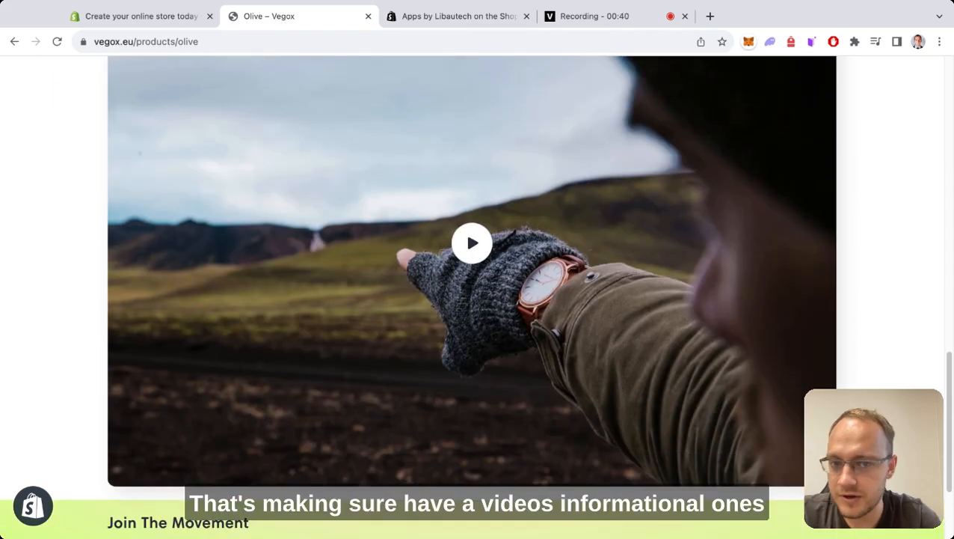
scroll(down, 3)
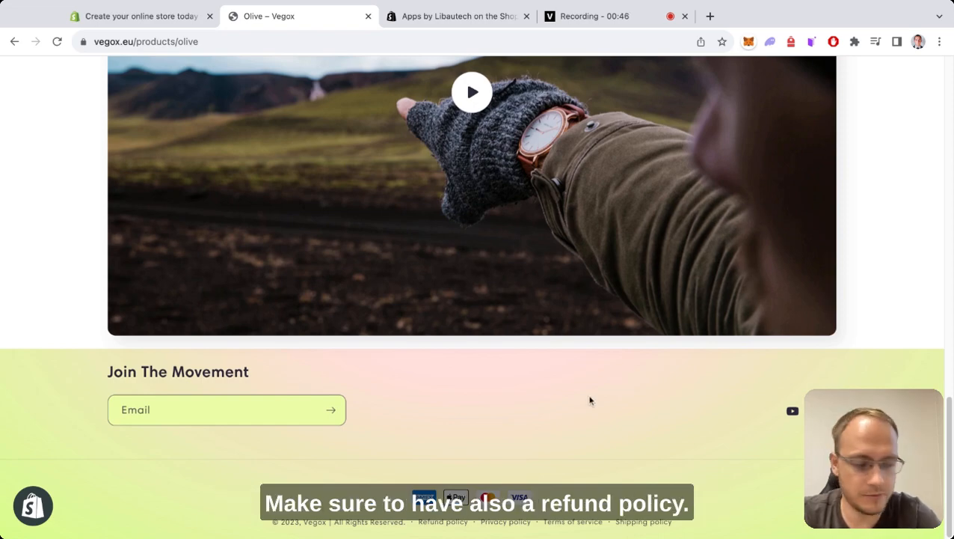
scroll(up, 3)
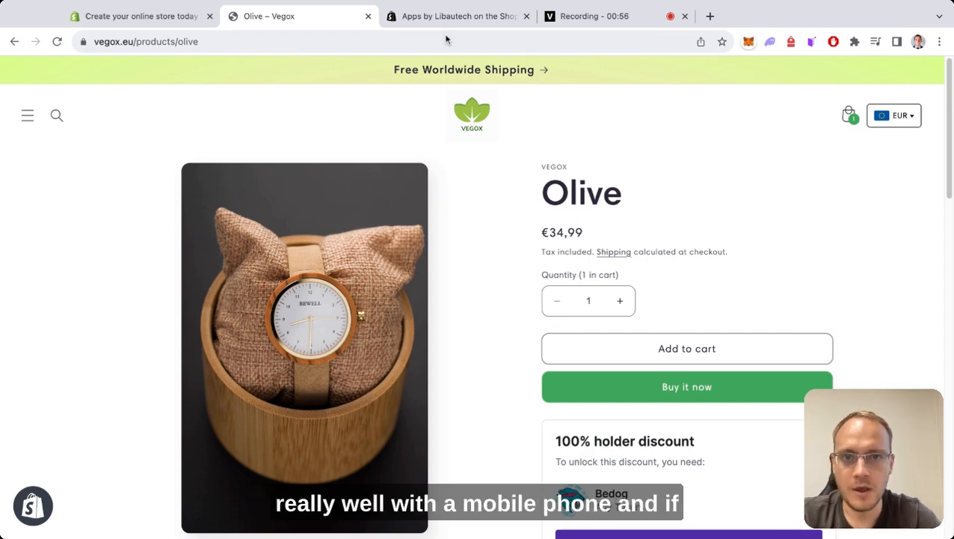
click(456, 16)
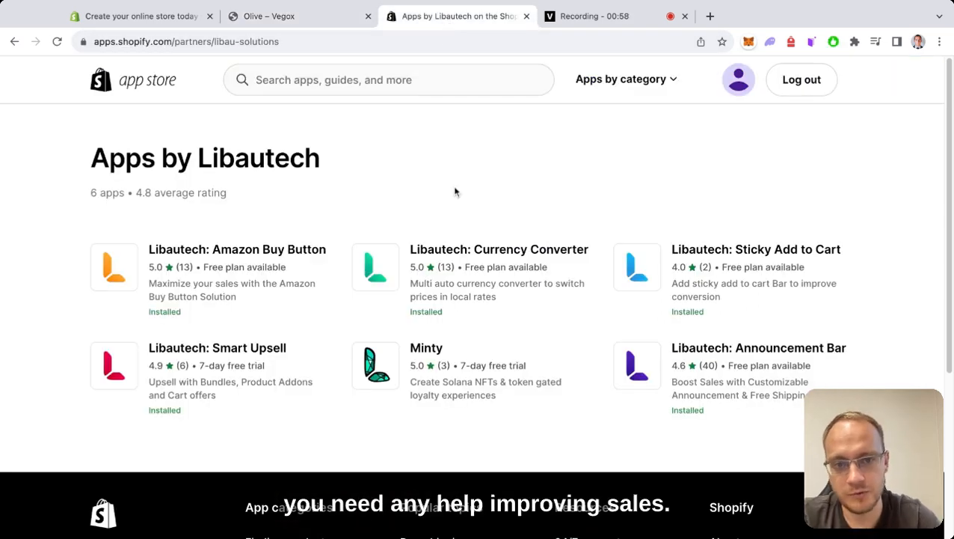